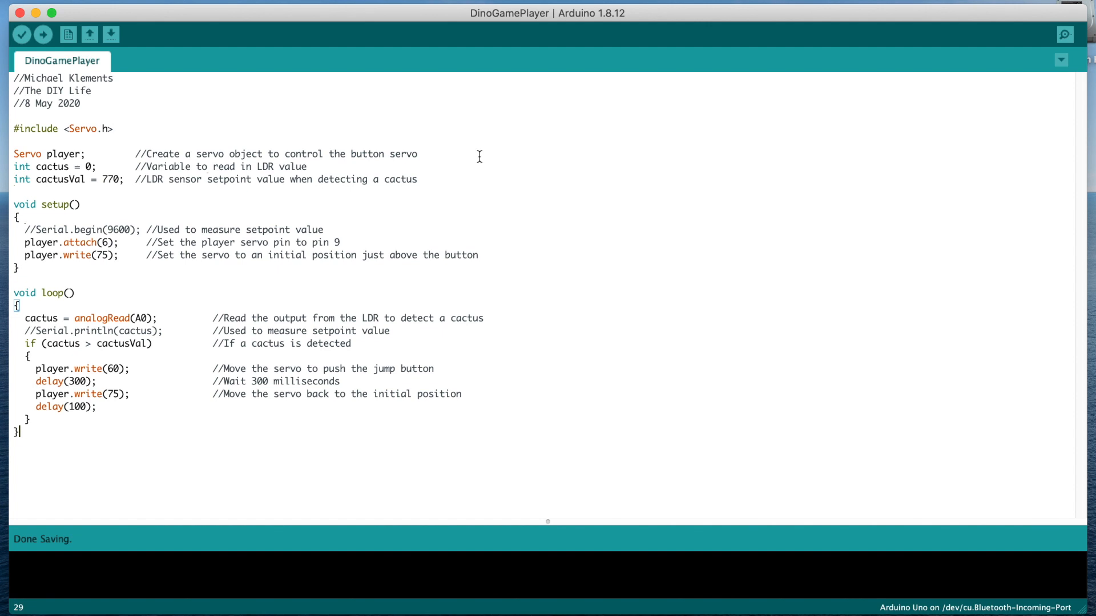
{"action": "mouse_move", "coordinate": [459, 175]}
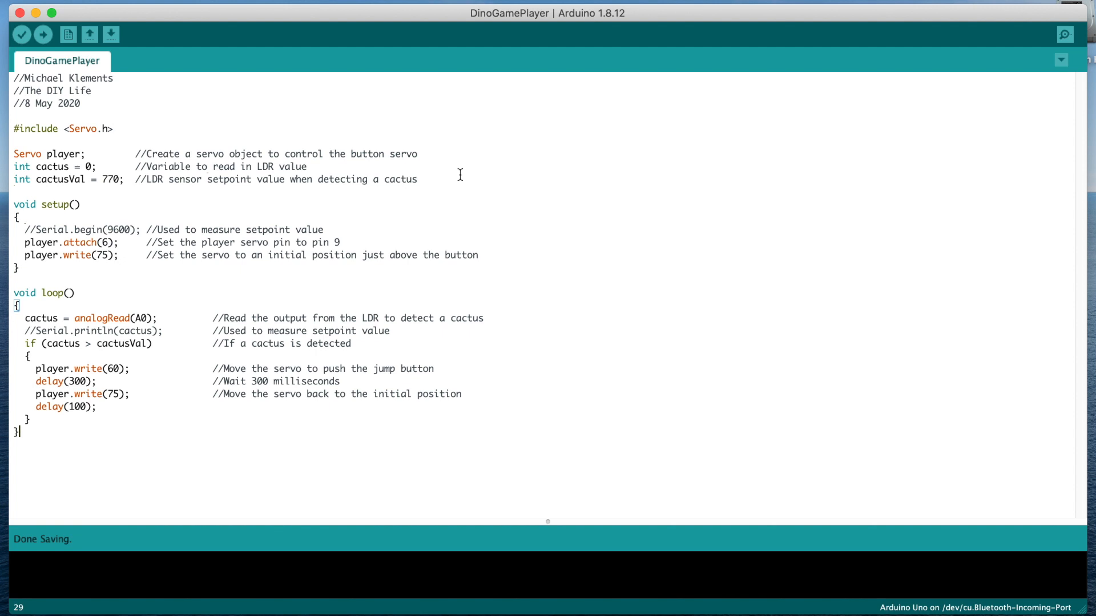
{"action": "mouse_move", "coordinate": [493, 190]}
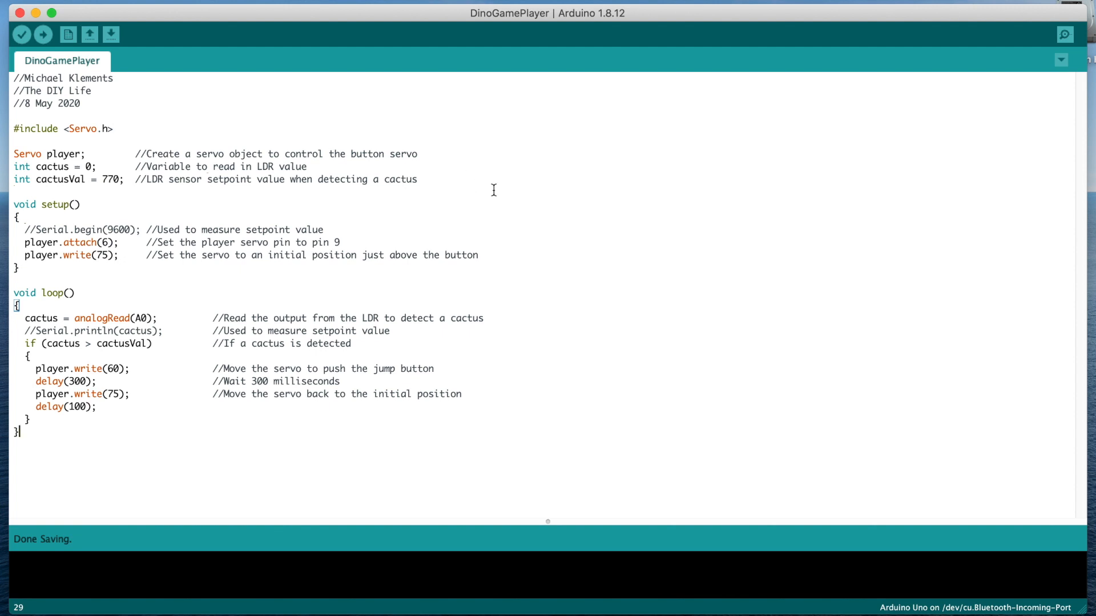
{"action": "mouse_move", "coordinate": [527, 241]}
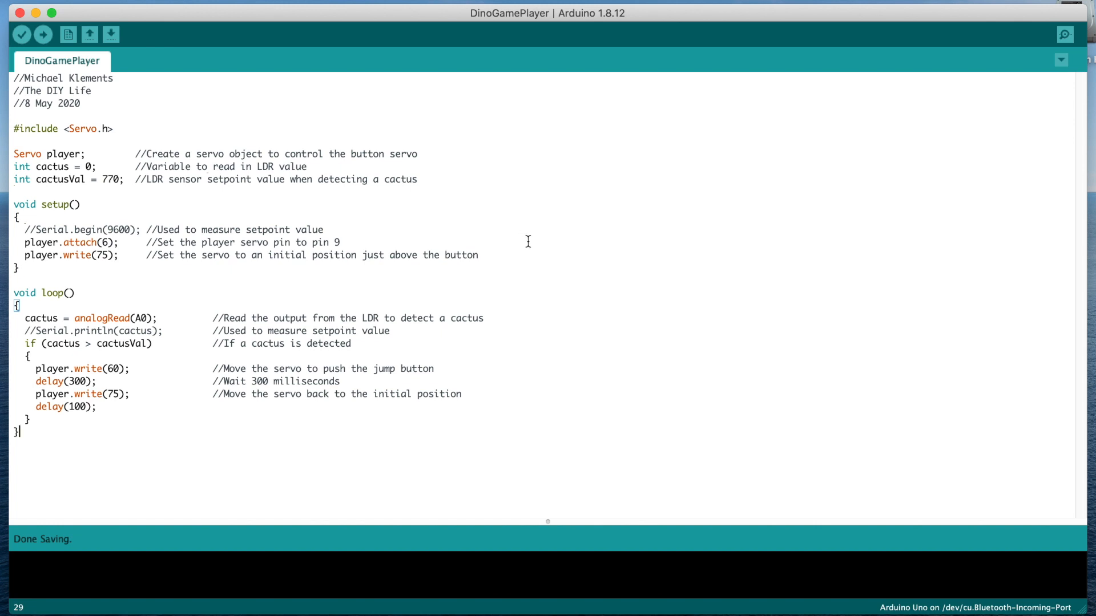
{"action": "mouse_move", "coordinate": [535, 259]}
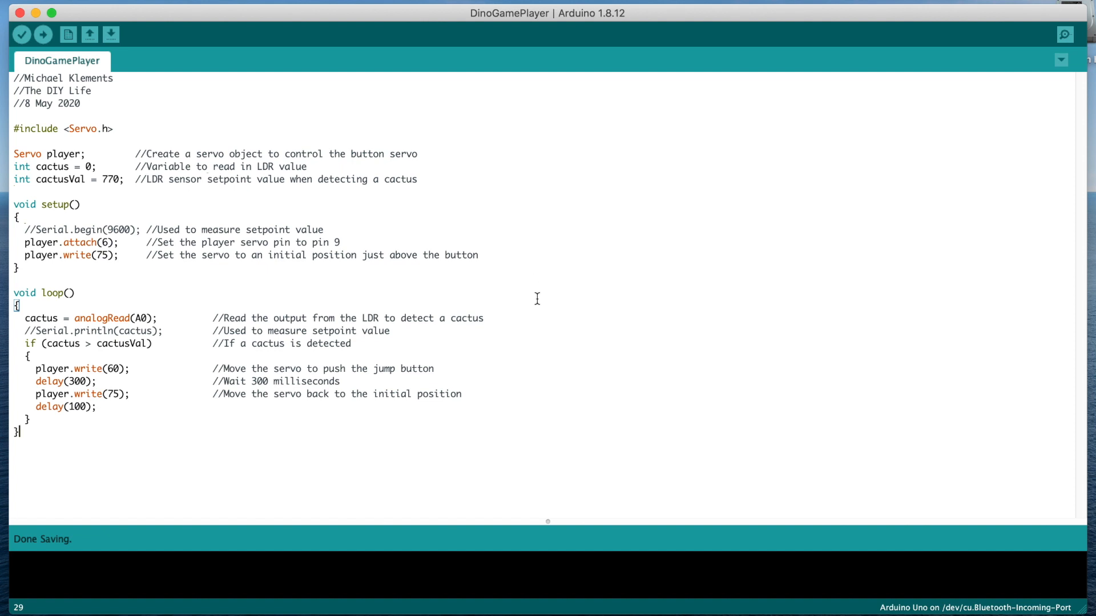
{"action": "mouse_move", "coordinate": [574, 348]}
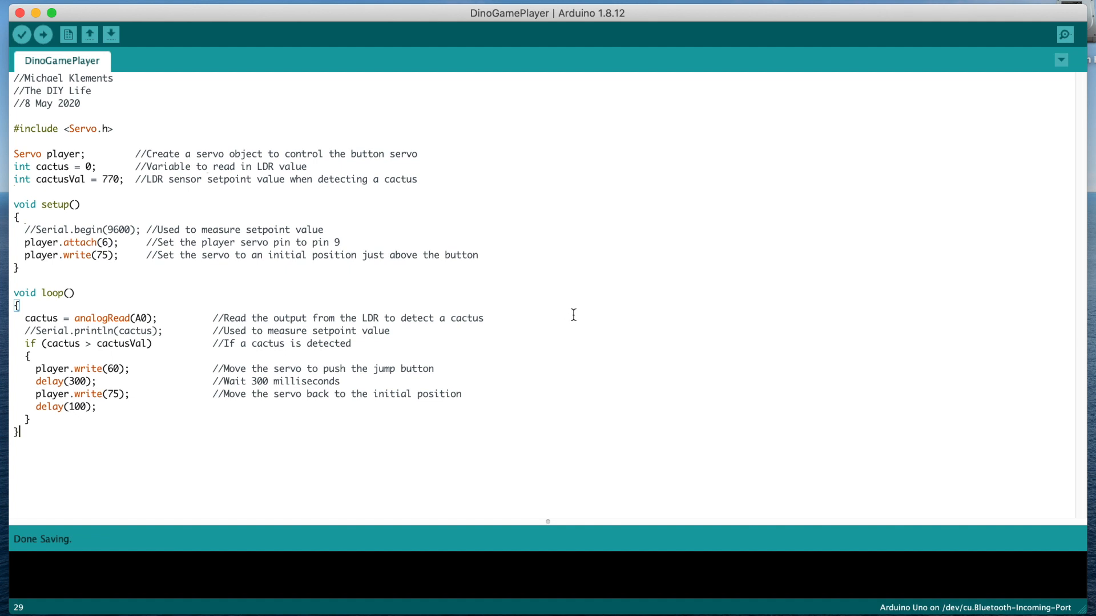
{"action": "mouse_move", "coordinate": [535, 345]}
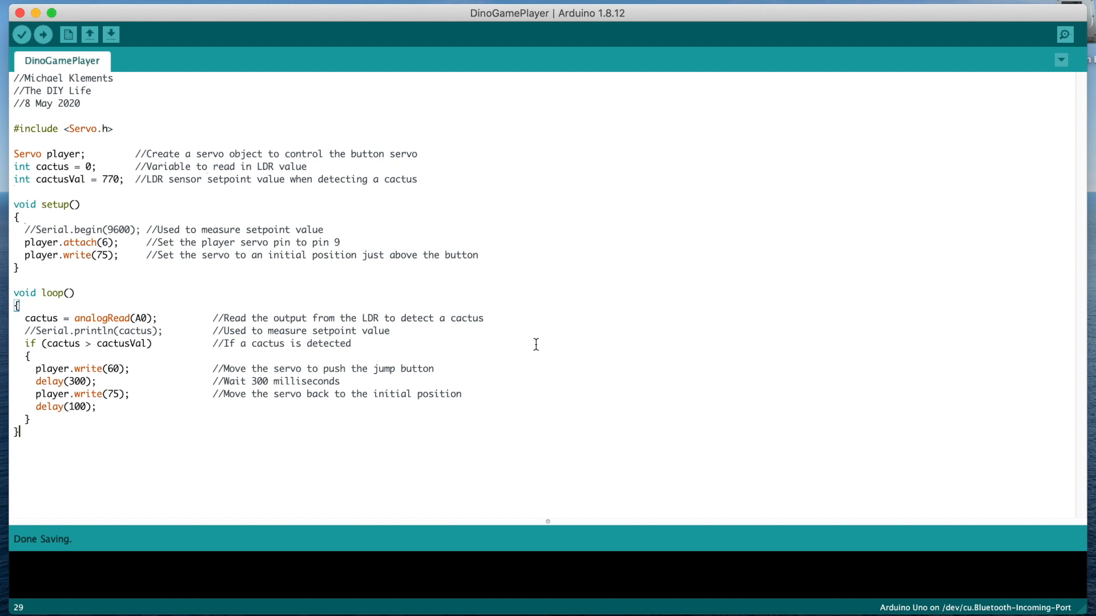
{"action": "mouse_move", "coordinate": [530, 378]}
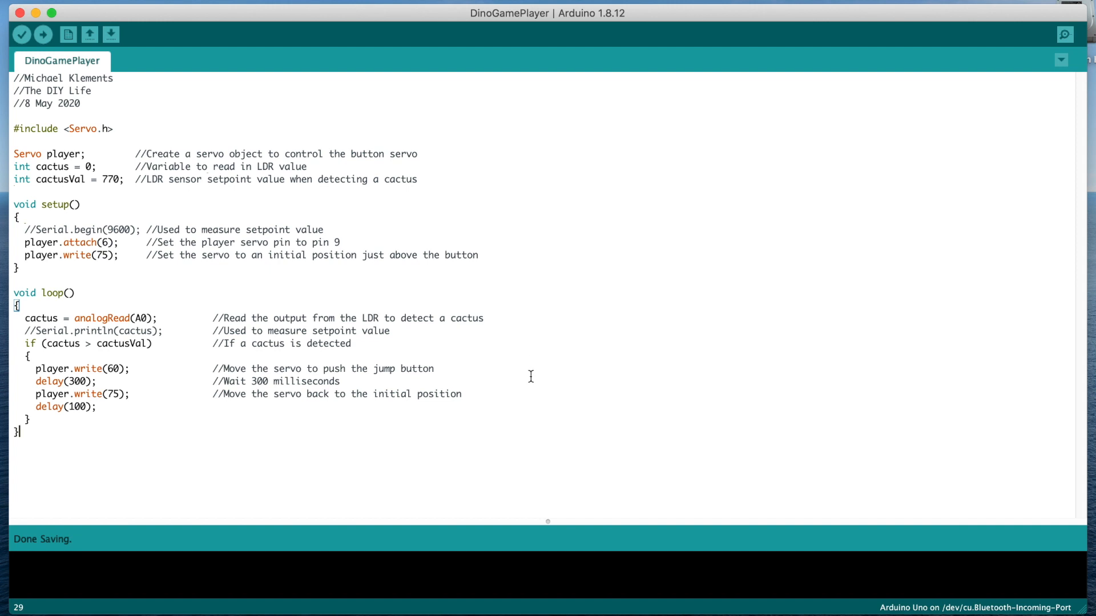